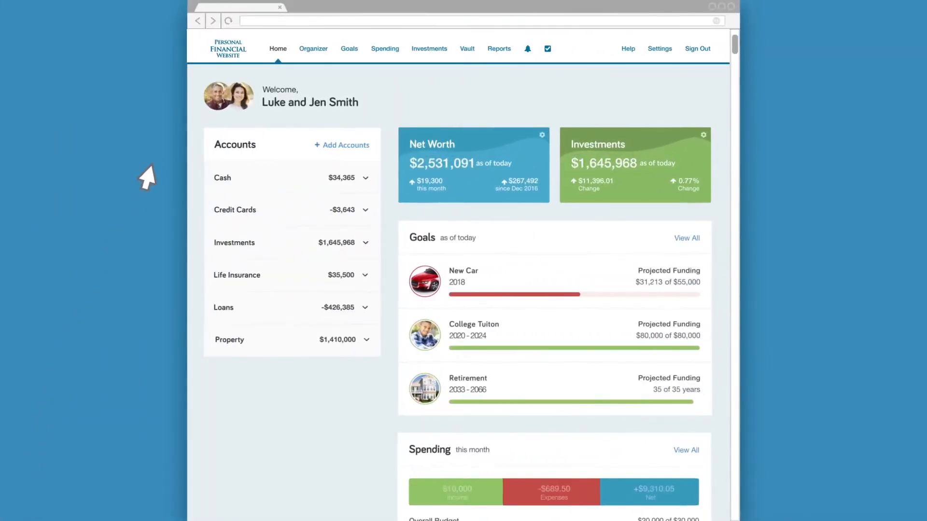
{"action": "mouse_move", "coordinate": [405, 218]}
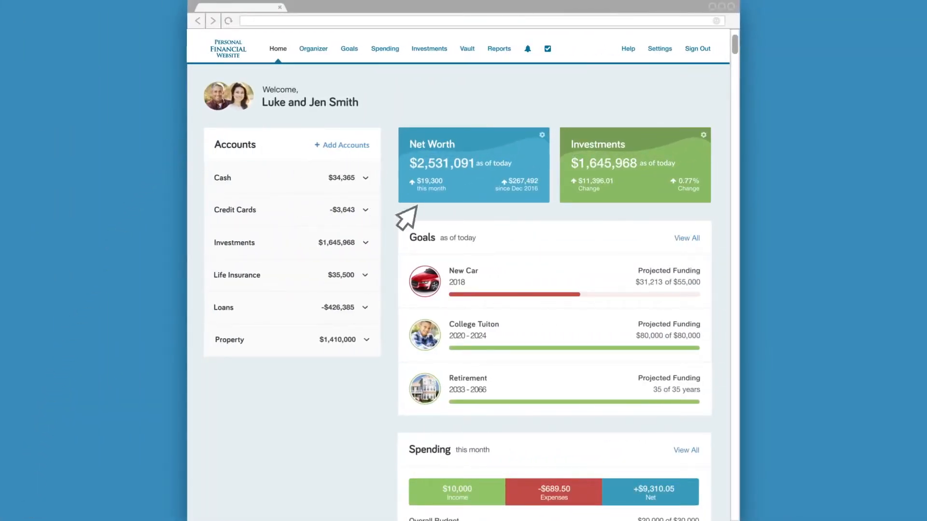
Scroll the home dashboard down to Spending and Tasks, then go to the goals projection
{"action": "scroll", "scroll_direction": "down", "scroll_amount": 3}
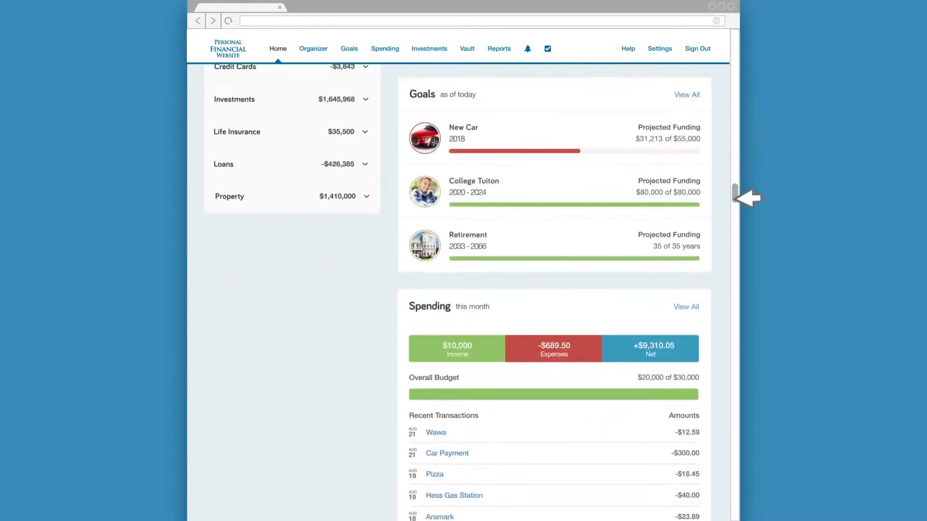
{"action": "scroll", "scroll_direction": "down", "scroll_amount": 3}
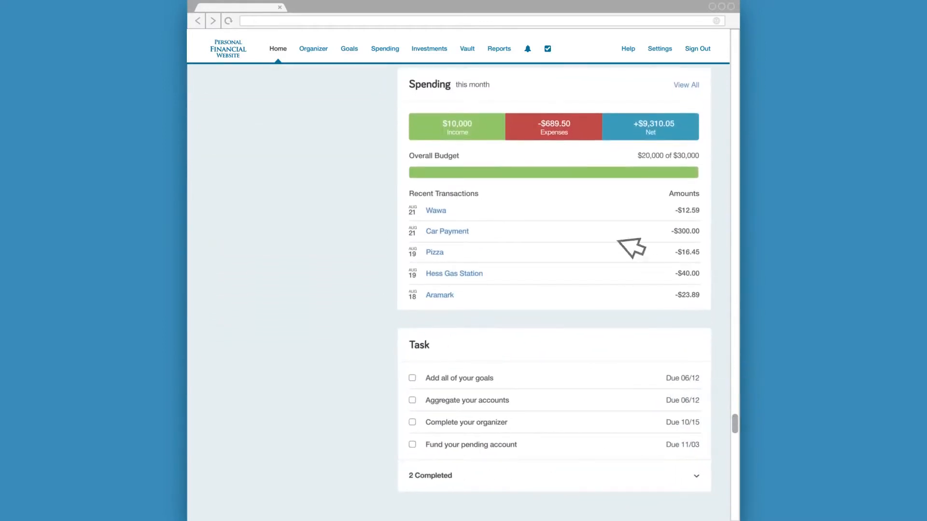
{"action": "left_click", "coordinate": [313, 48]}
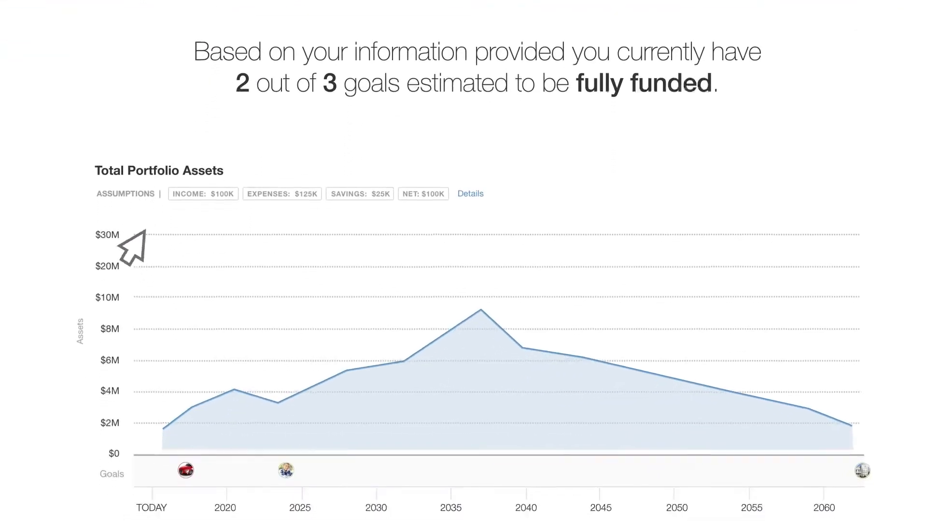
{"action": "scroll", "scroll_direction": "down", "scroll_amount": 3}
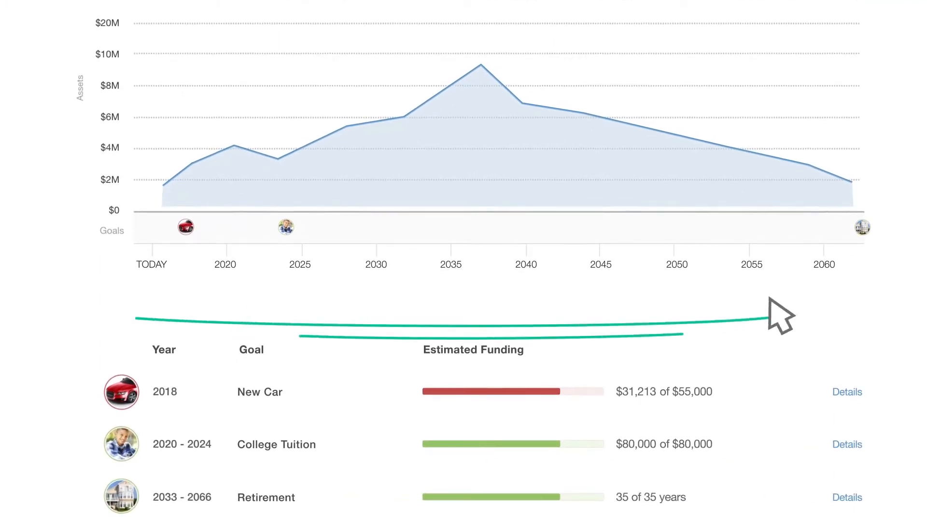
{"action": "scroll", "scroll_direction": "up", "scroll_amount": 3}
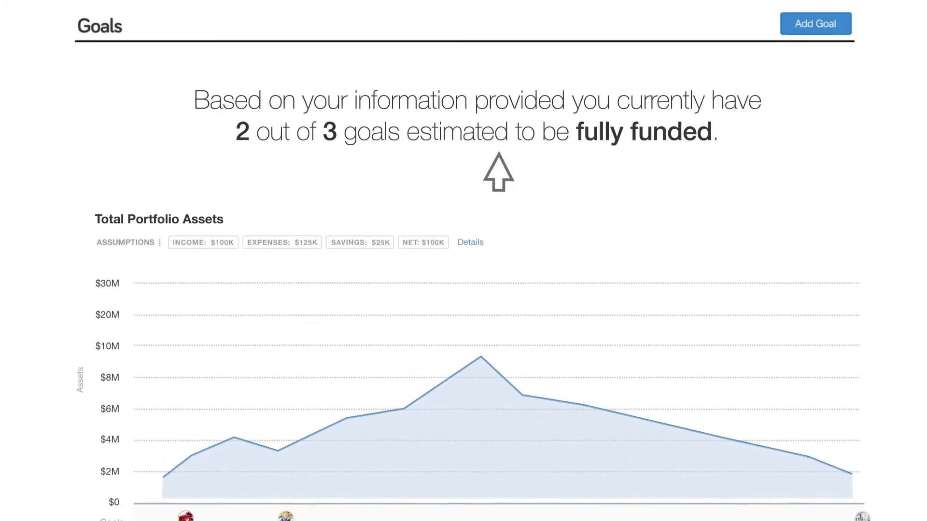
{"action": "left_click", "coordinate": [338, 32]}
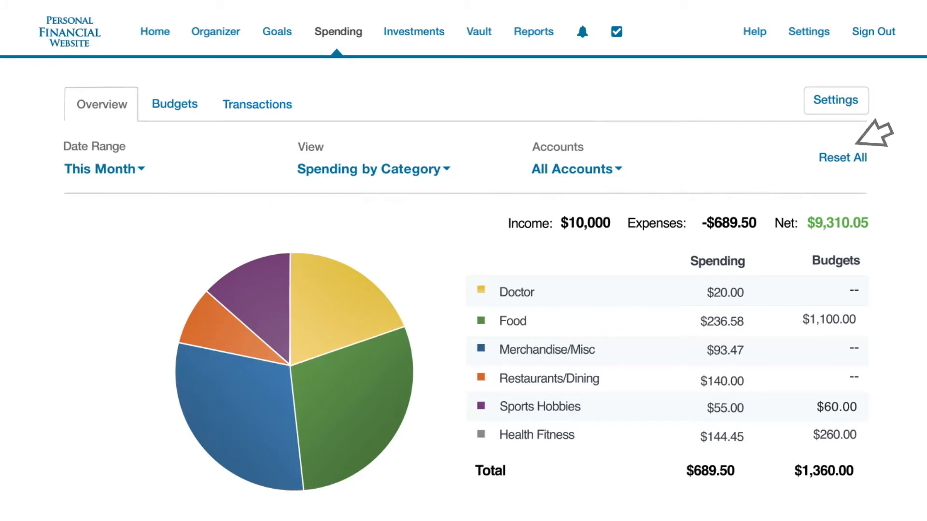
{"action": "mouse_move", "coordinate": [422, 57]}
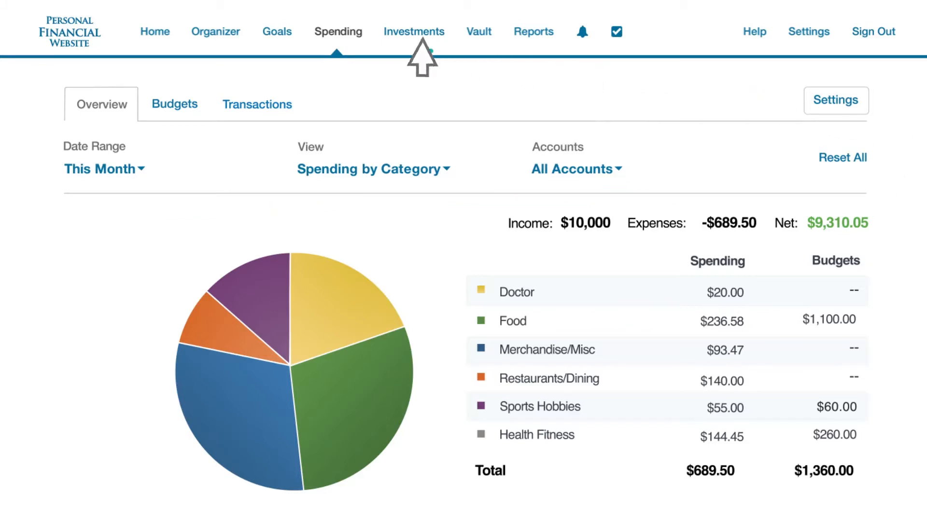
Go to the Investments section from the top navigation
{"action": "left_click", "coordinate": [414, 31]}
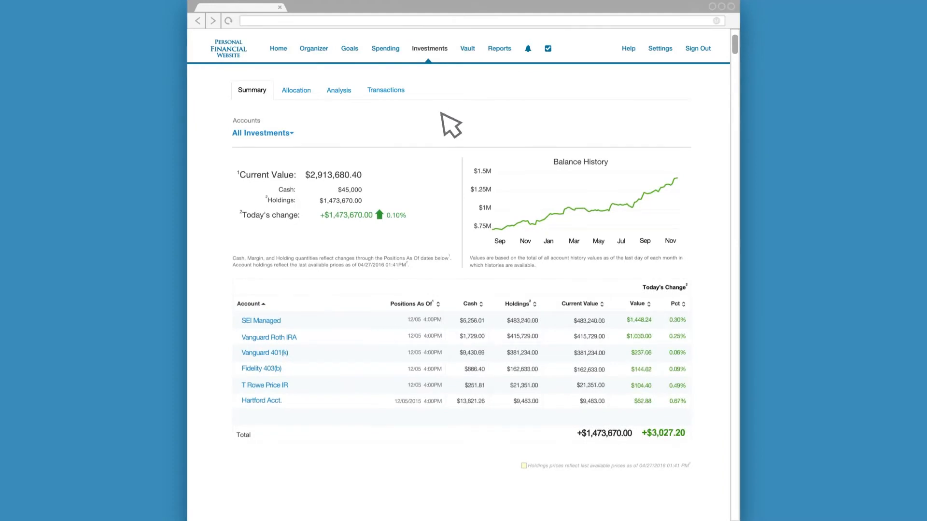
View the allocation breakdown and Large-Cap Growth's top 10 holdings, then go to the Vault
{"action": "left_click", "coordinate": [295, 90]}
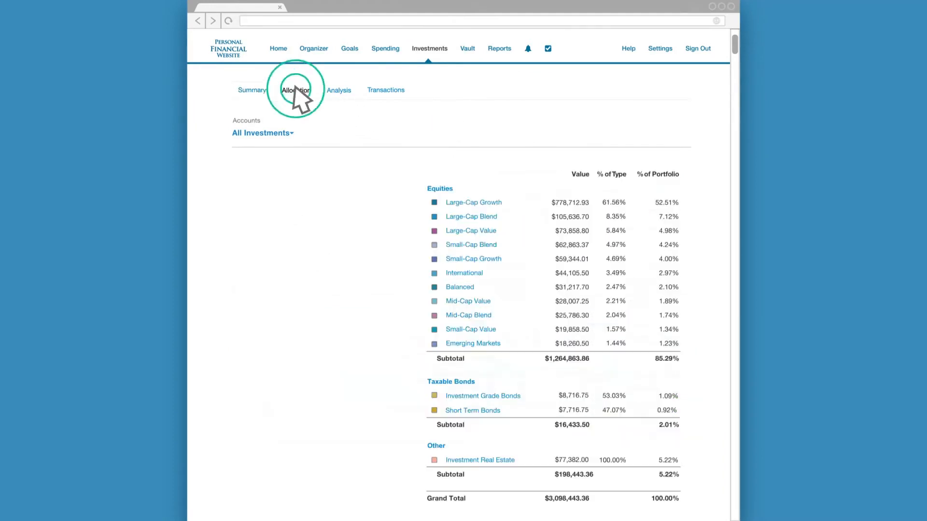
{"action": "left_click", "coordinate": [296, 90]}
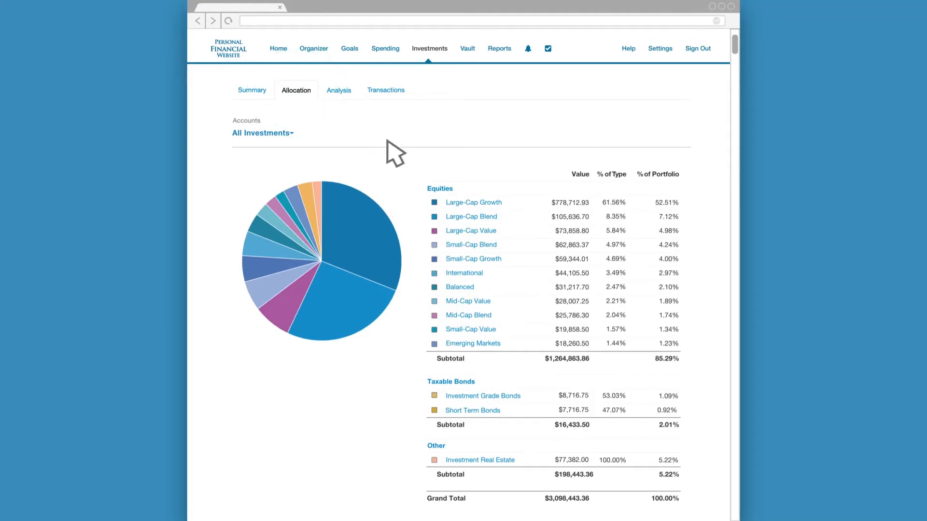
{"action": "left_click", "coordinate": [473, 202]}
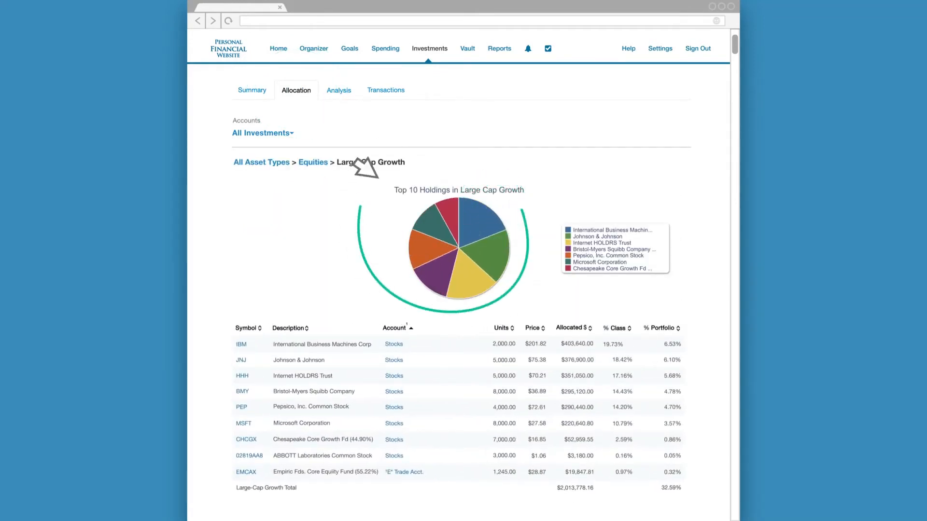
{"action": "left_click", "coordinate": [477, 48]}
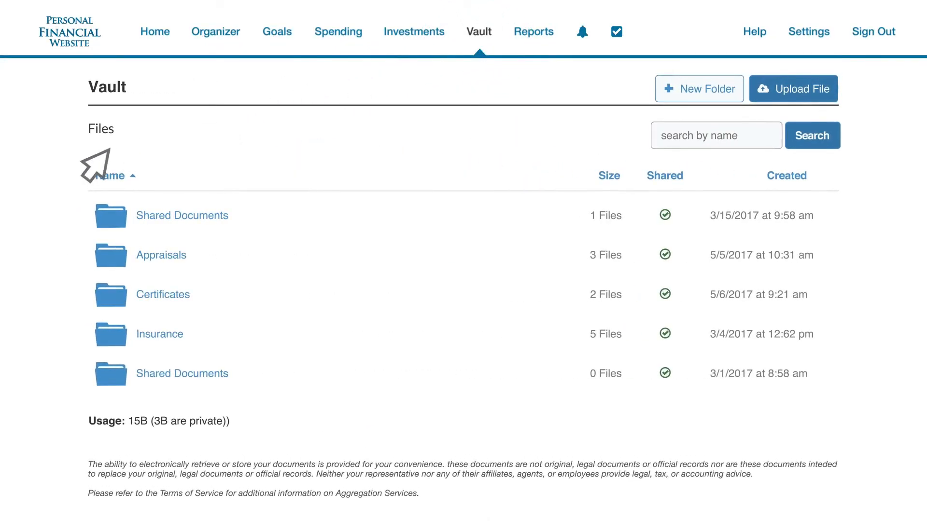
{"action": "mouse_move", "coordinate": [65, 372]}
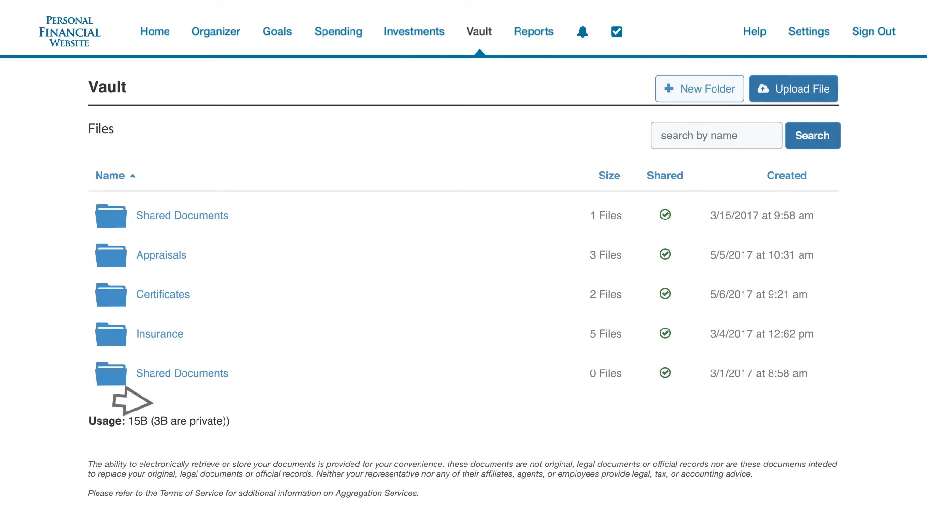
{"action": "mouse_move", "coordinate": [748, 408]}
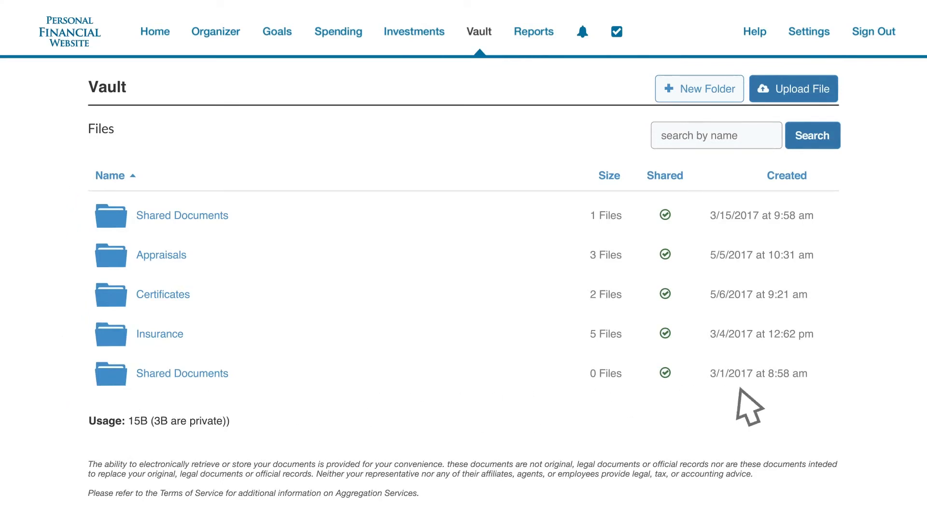
{"action": "mouse_move", "coordinate": [434, 221]}
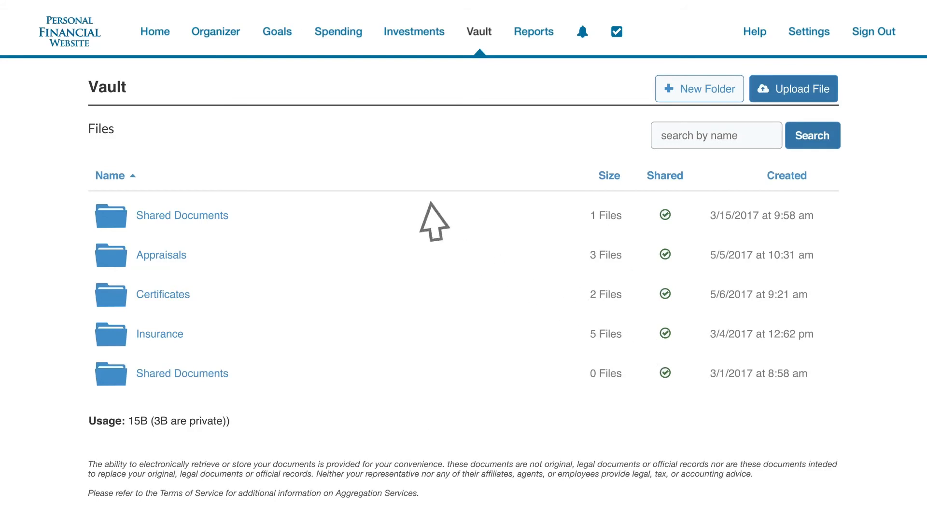
Go back to the Home dashboard from the top navigation
{"action": "left_click", "coordinate": [155, 32]}
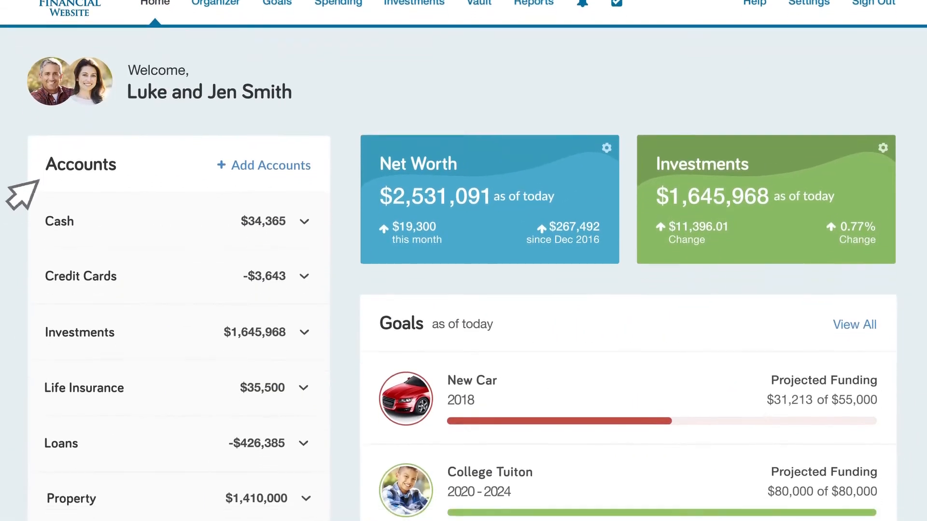
Scroll down the home dashboard and back up to the welcome overview
{"action": "scroll", "scroll_direction": "down", "scroll_amount": 3}
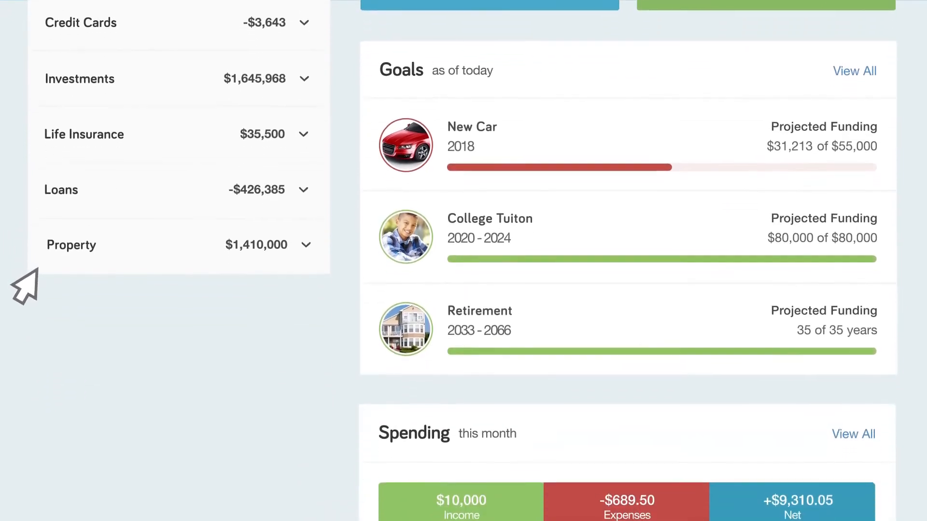
{"action": "scroll", "scroll_direction": "up", "scroll_amount": 3}
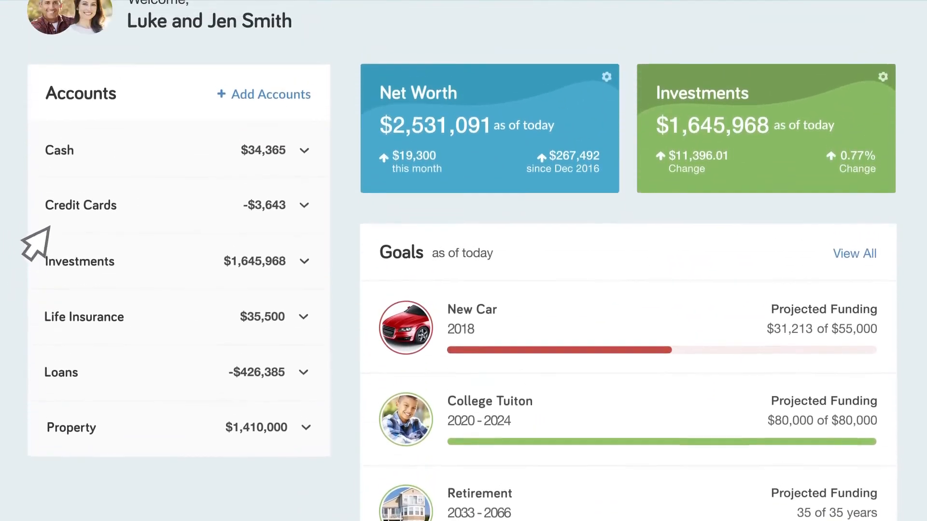
{"action": "scroll", "scroll_direction": "up", "scroll_amount": 3}
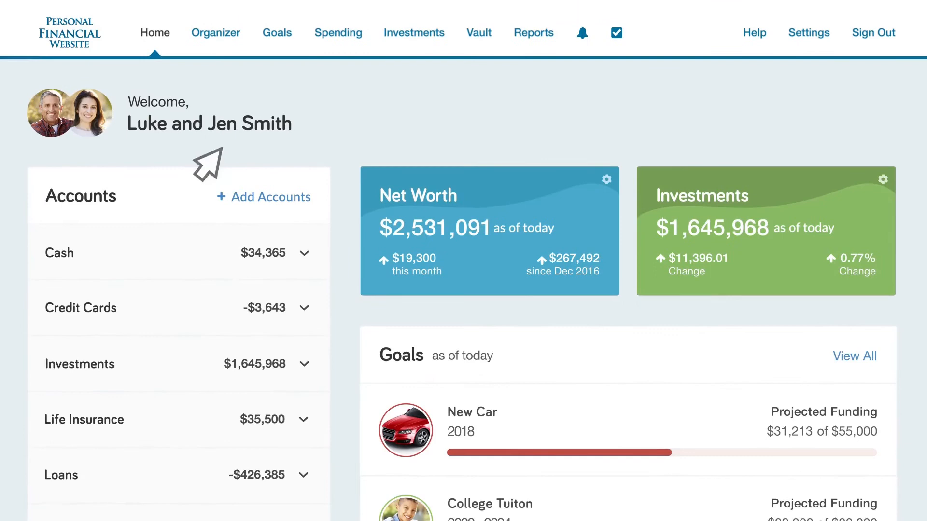
{"action": "mouse_move", "coordinate": [724, 71]}
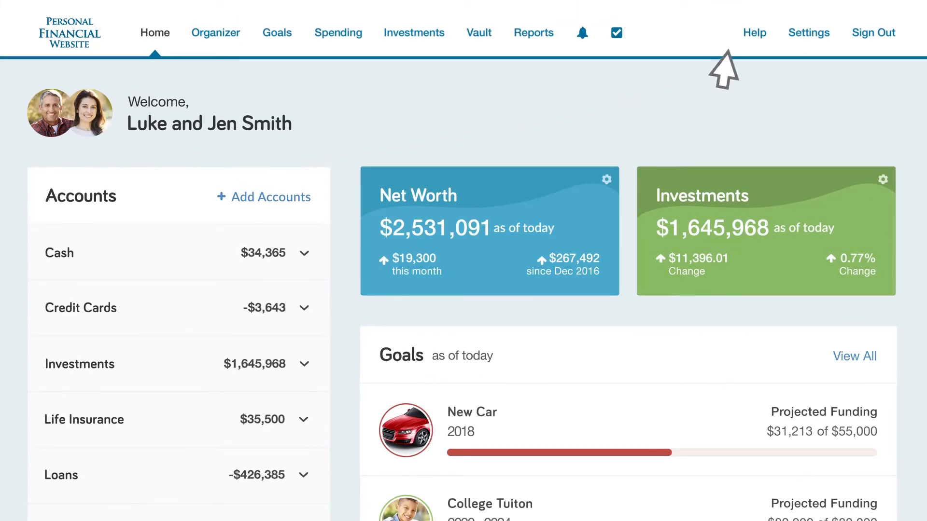